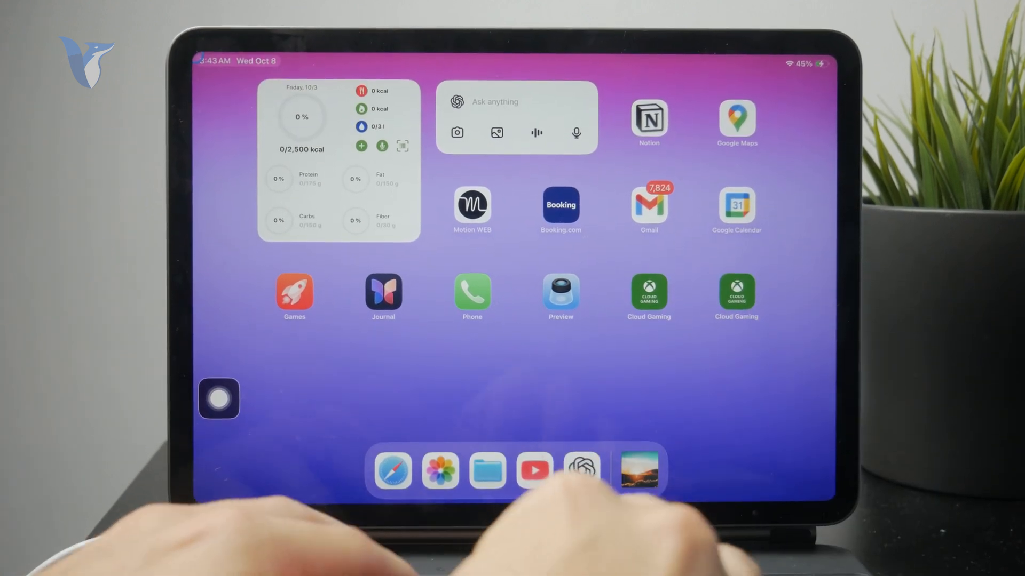
Type test text 'vfjrw,abvj,edbv ,masn' into Spotlight, then clear the search field
text(vfjrw,abvj,edbv ,masn)
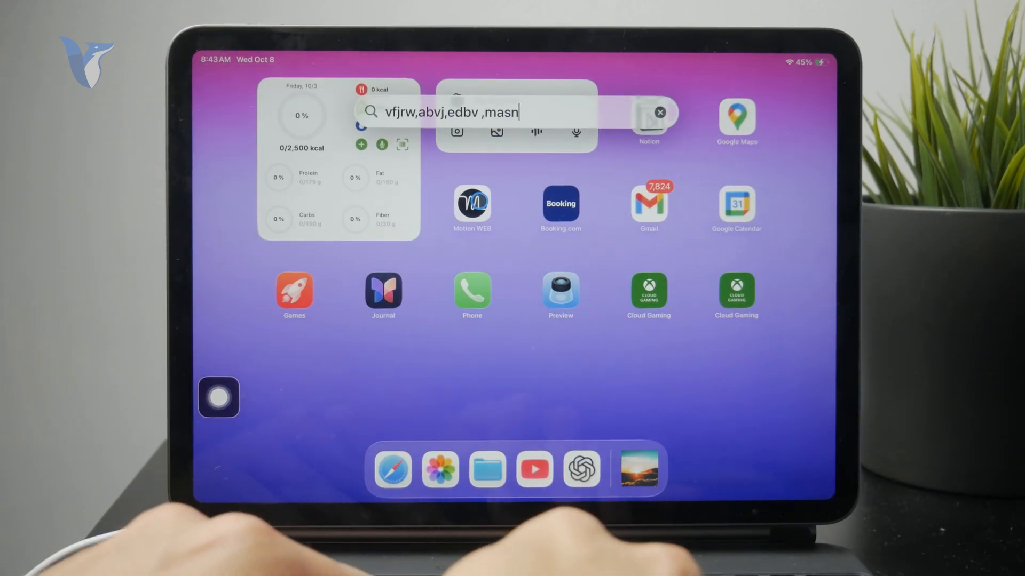
click(659, 112)
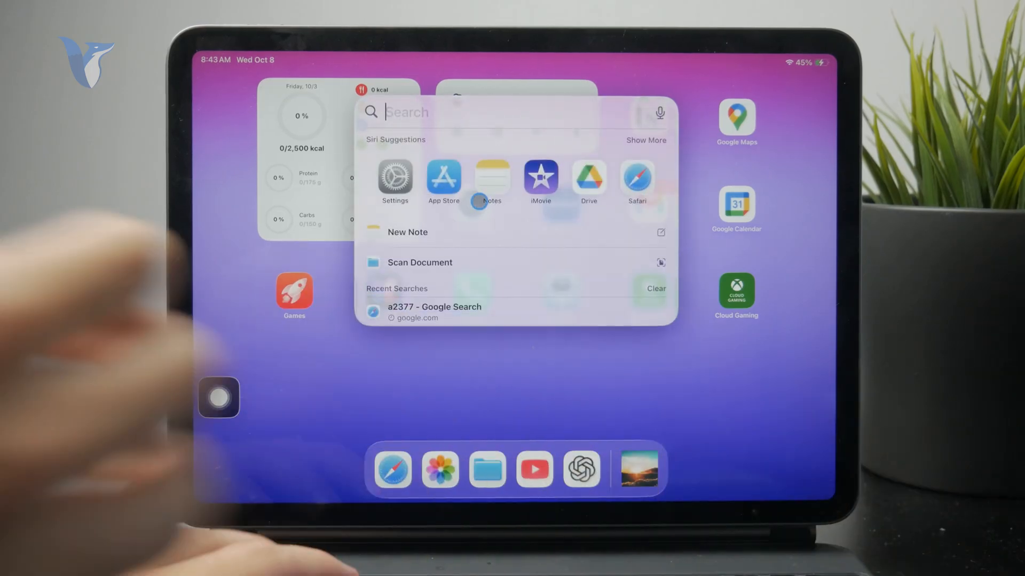